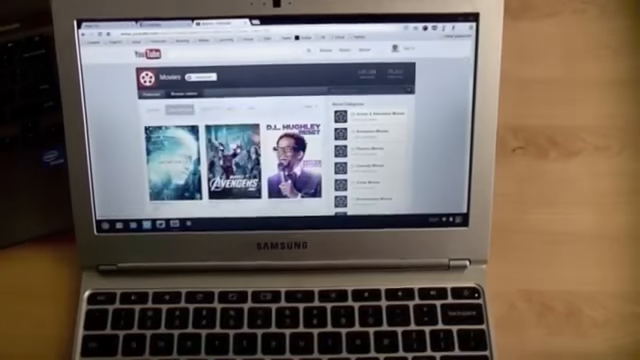
# Go to the Movies page and scroll down to reveal the second row of titles below Avengers.
pyautogui.click(236, 156)
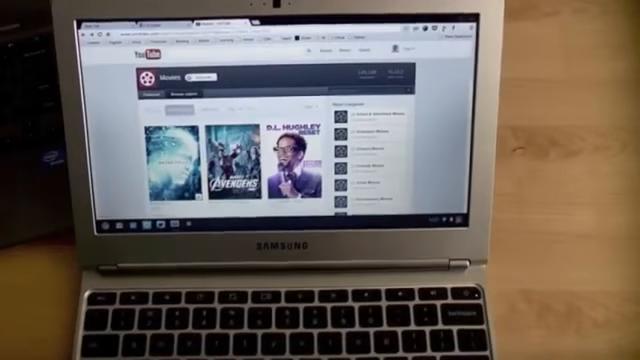
pyautogui.scroll(-3)
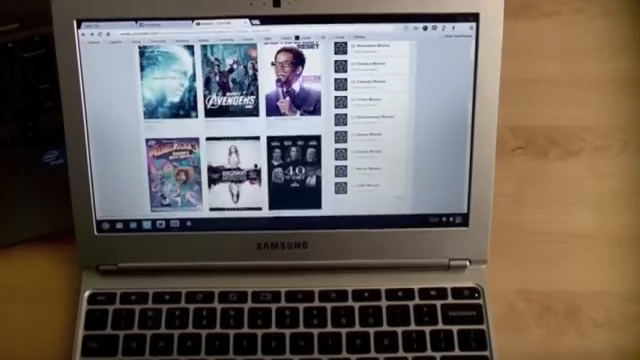